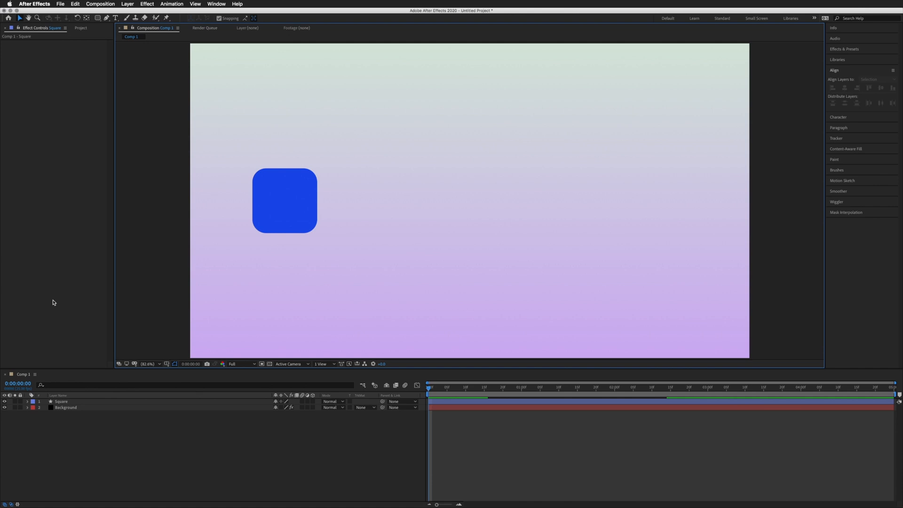
{"action": "mouse_move", "coordinate": [143, 393]}
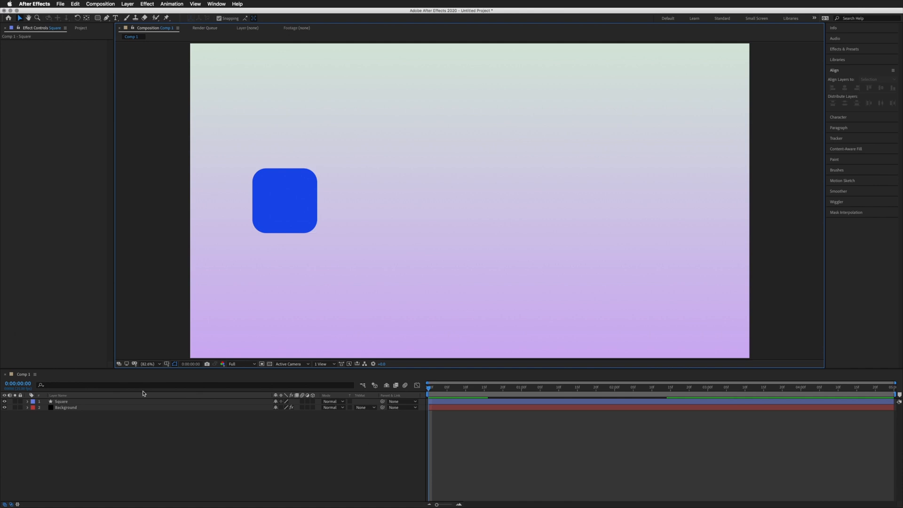
{"action": "mouse_move", "coordinate": [59, 428]}
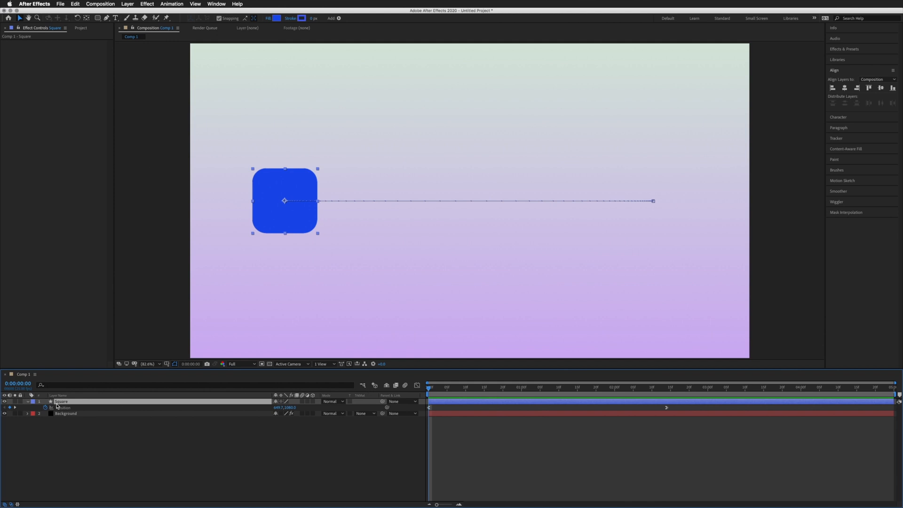
- Give the square layer the name '1', keeping its horizontal Position animation intact
{"action": "double_click", "coordinate": [61, 401]}
{"action": "type", "text": "1"}
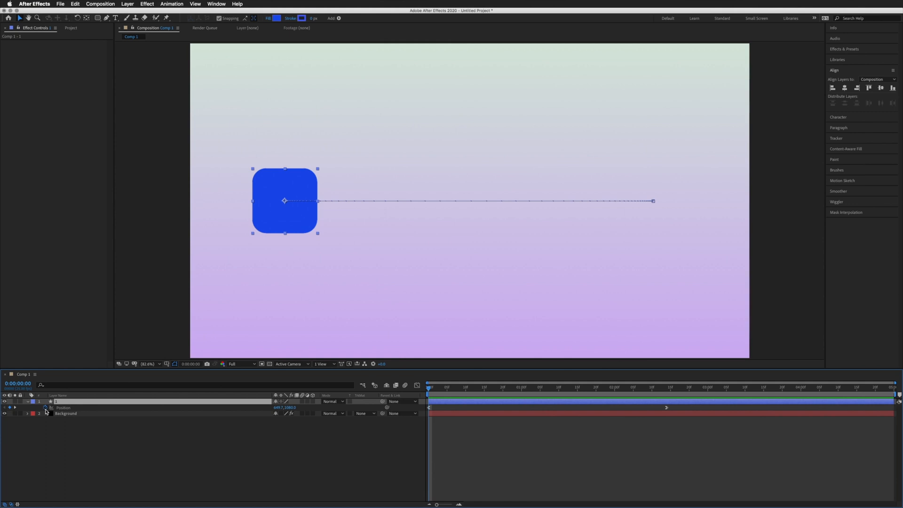
{"action": "mouse_move", "coordinate": [46, 408]}
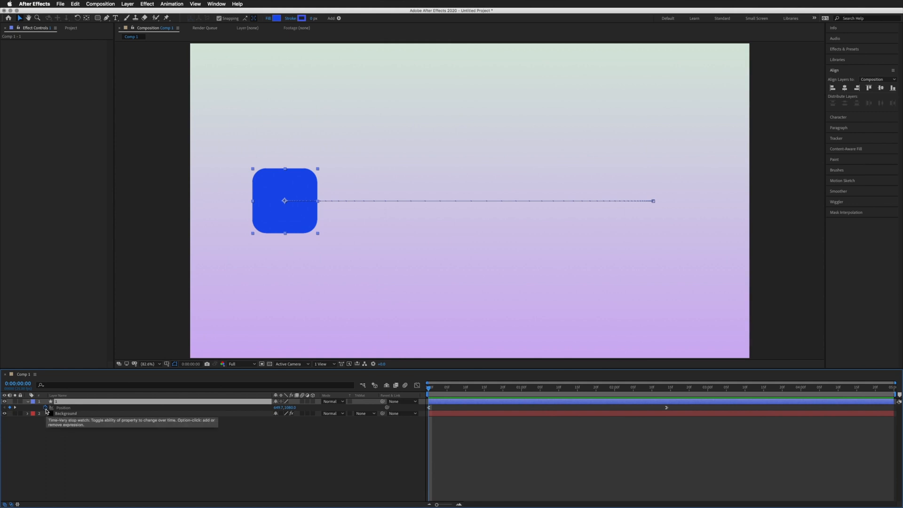
- Add a valueAtTime Position expression to layer 1 that delays its horizontal motion by layer number
{"action": "left_click", "coordinate": [45, 408]}
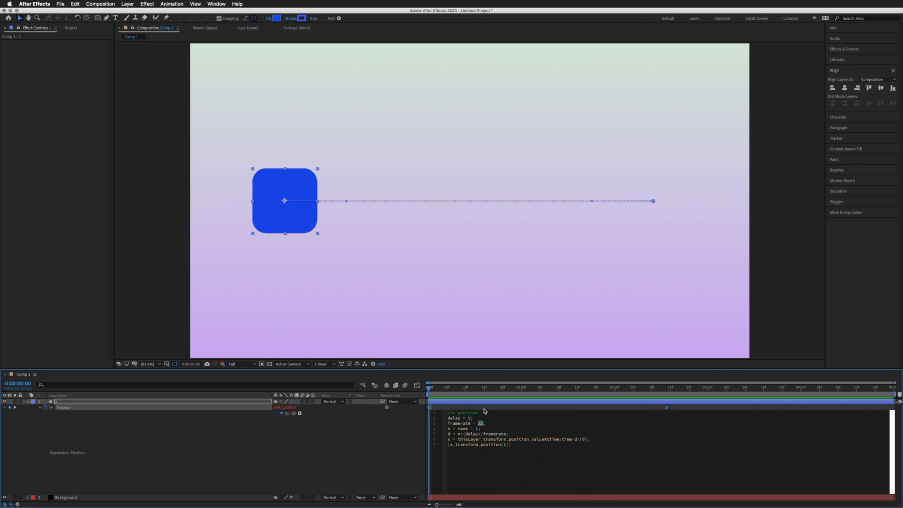
{"action": "left_click", "coordinate": [223, 199]}
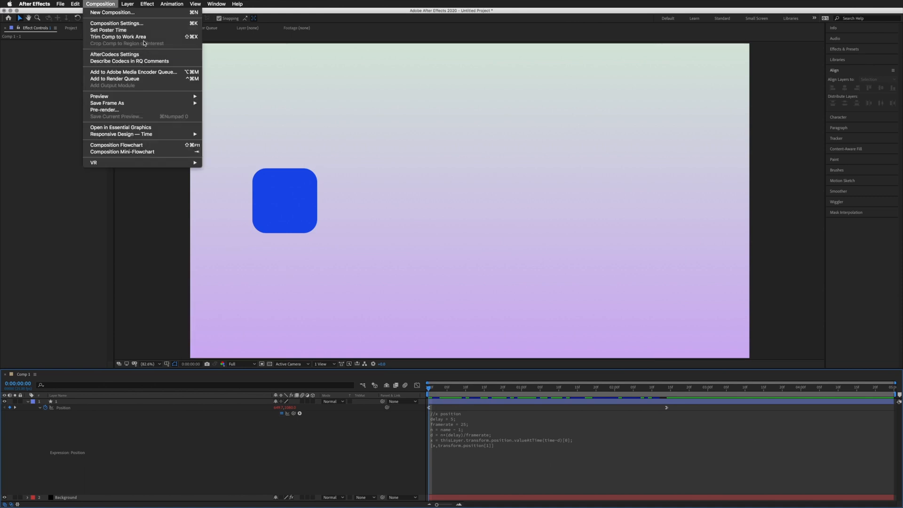
{"action": "left_click", "coordinate": [116, 23]}
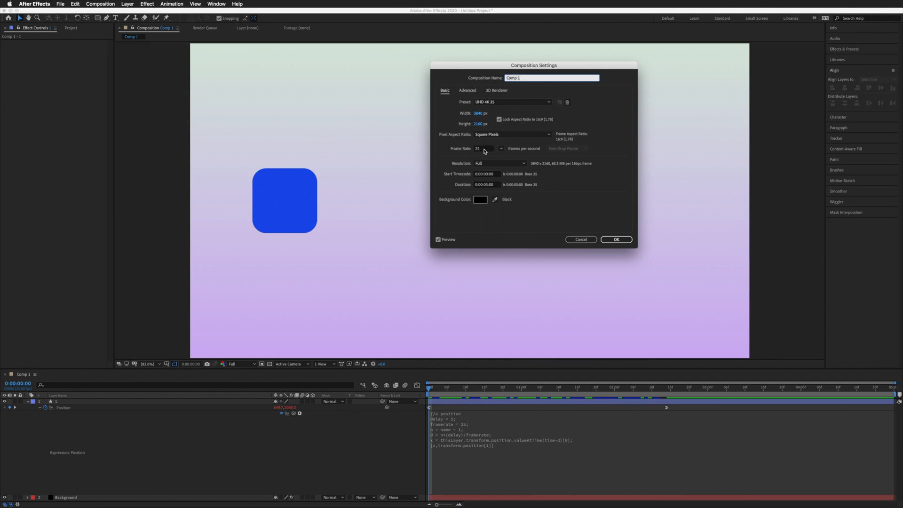
{"action": "left_click", "coordinate": [616, 239]}
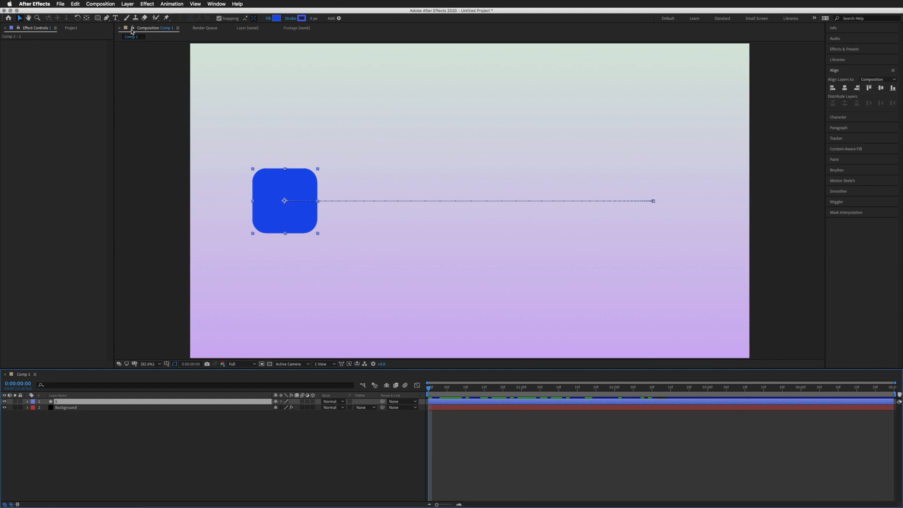
- Duplicate layer 1 with Edit > Duplicate to make trailing square copies
{"action": "left_click", "coordinate": [74, 3]}
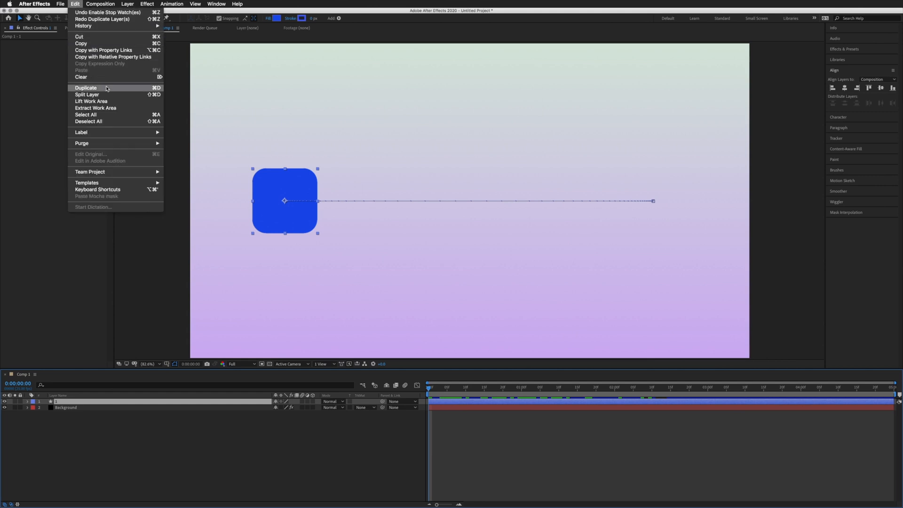
{"action": "left_click", "coordinate": [85, 87]}
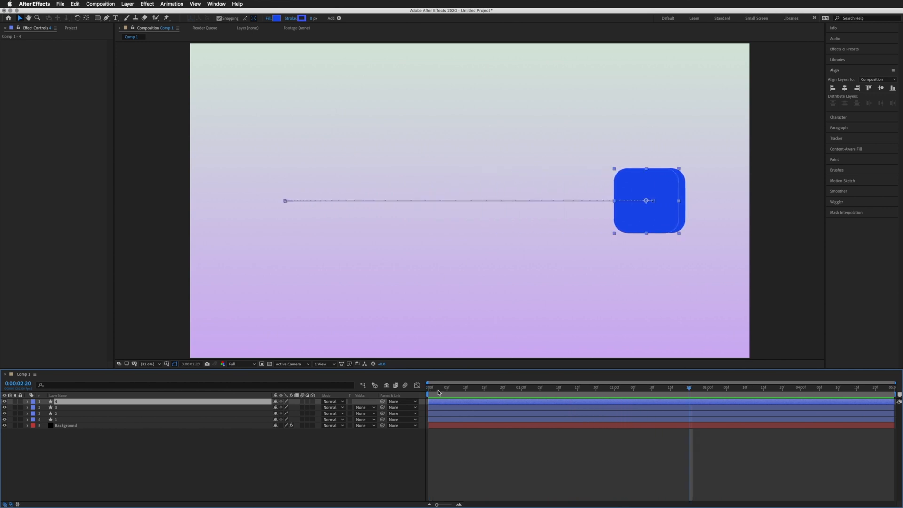
{"action": "left_click", "coordinate": [427, 387]}
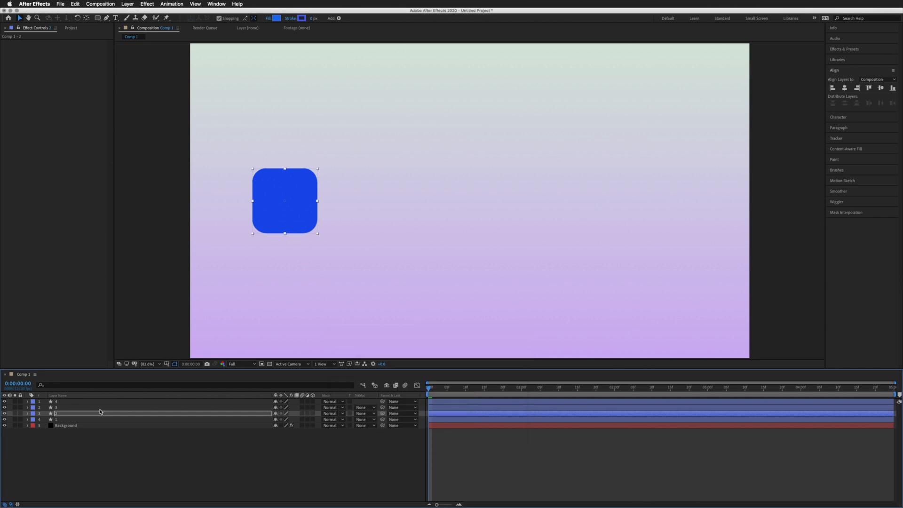
{"action": "left_click", "coordinate": [277, 17]}
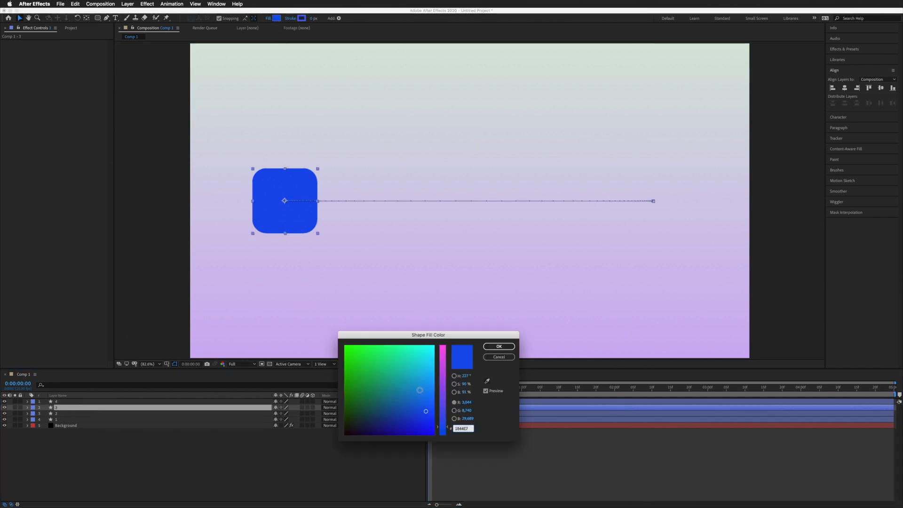
{"action": "left_click", "coordinate": [497, 347]}
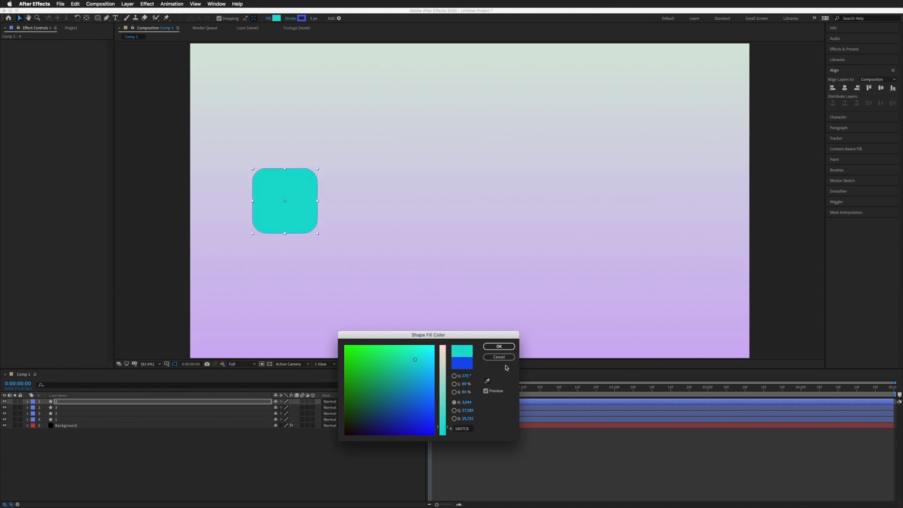
{"action": "left_click", "coordinate": [498, 346]}
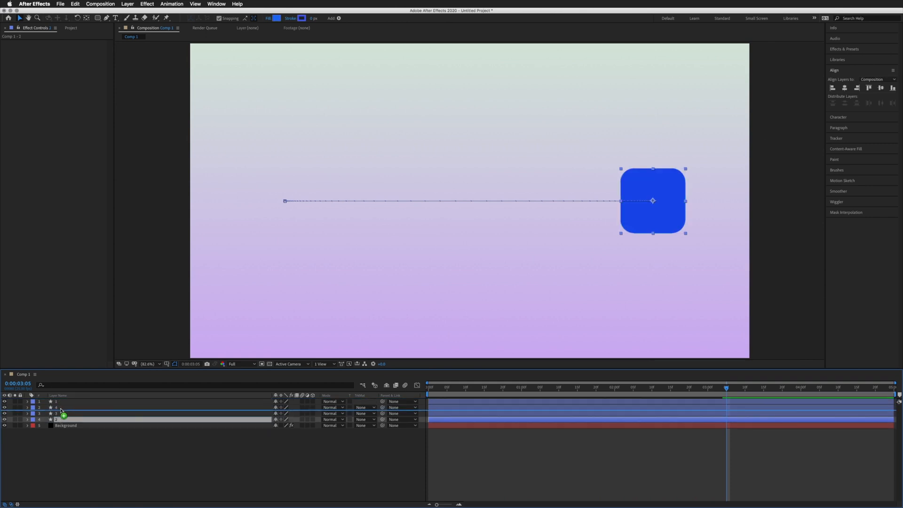
- Preview the squares at later times and remove the three duplicates, keeping layer 1 and Background
{"action": "left_click", "coordinate": [87, 413]}
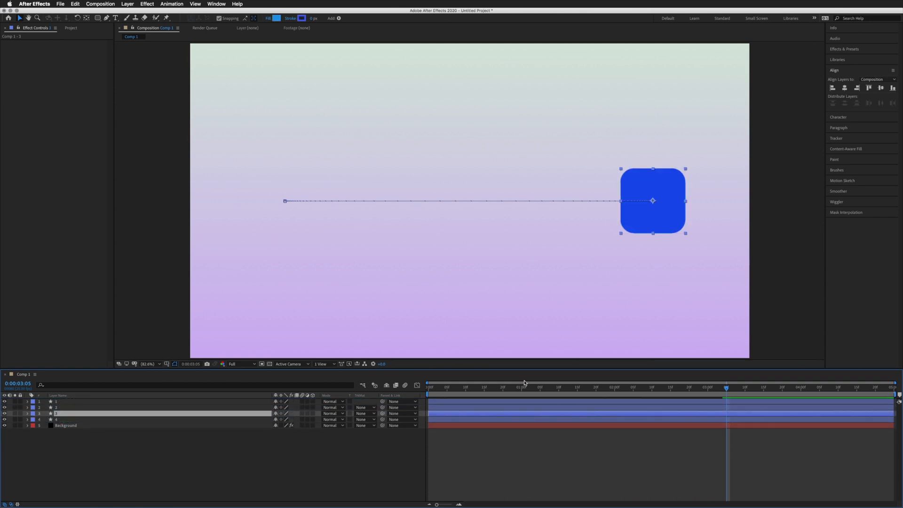
{"action": "left_click", "coordinate": [428, 387]}
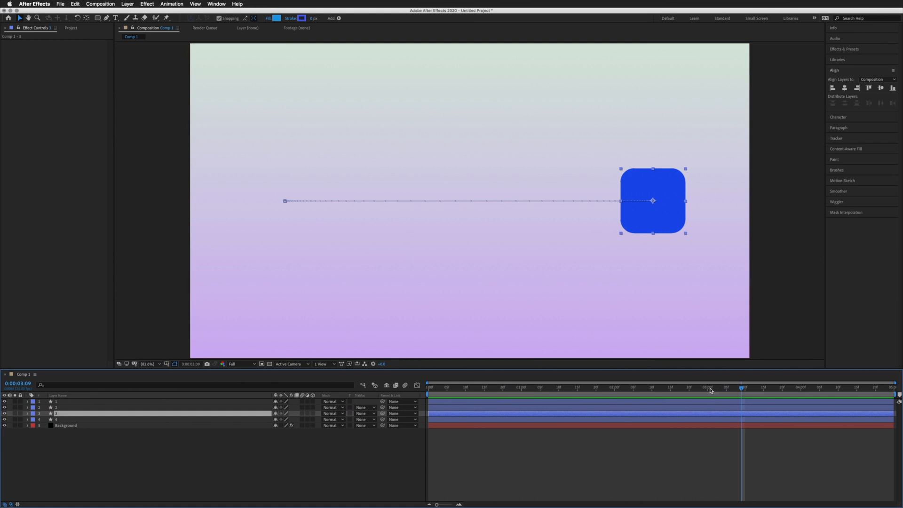
{"action": "left_click", "coordinate": [472, 387]}
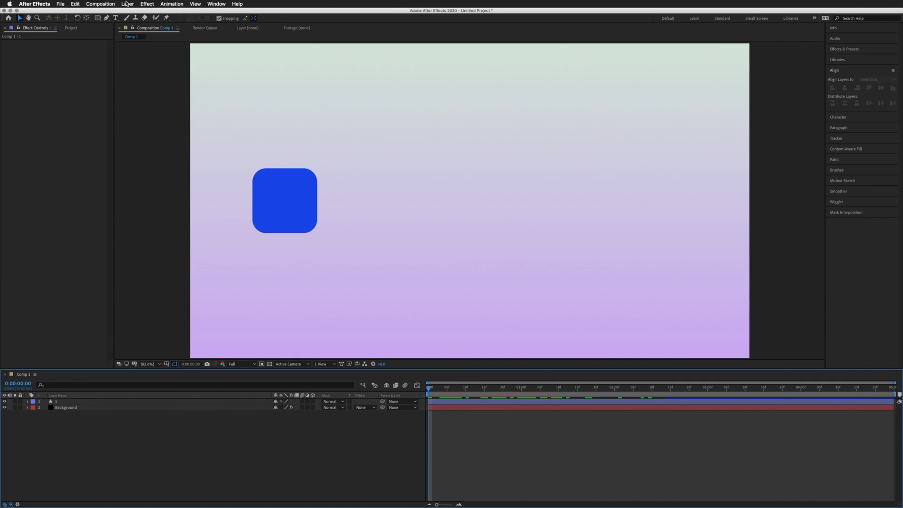
- Create the CONTROLS adjustment layer and apply a Slider Control effect renamed Delay
{"action": "left_click", "coordinate": [127, 4]}
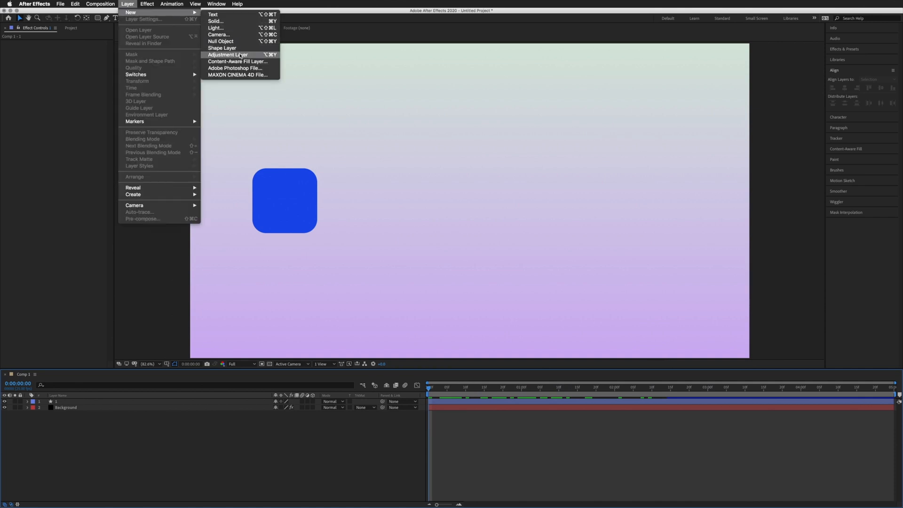
{"action": "left_click", "coordinate": [227, 54]}
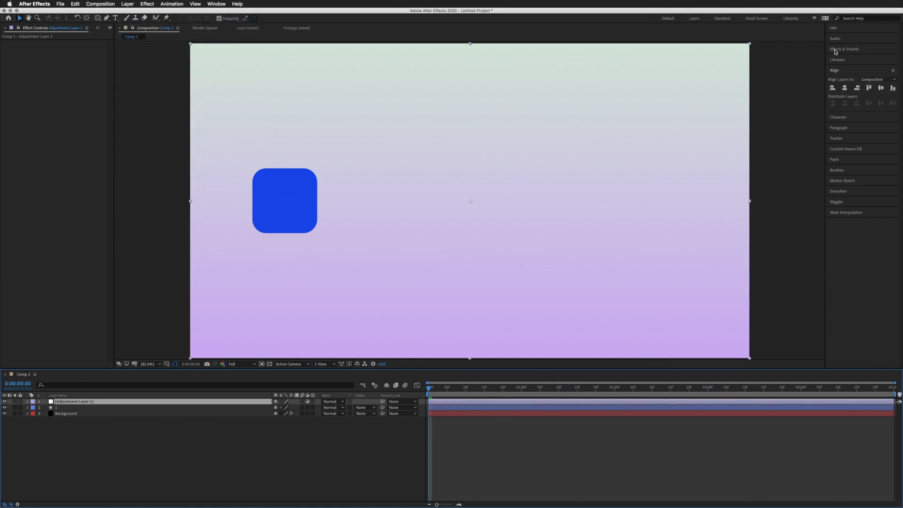
{"action": "left_click", "coordinate": [843, 49]}
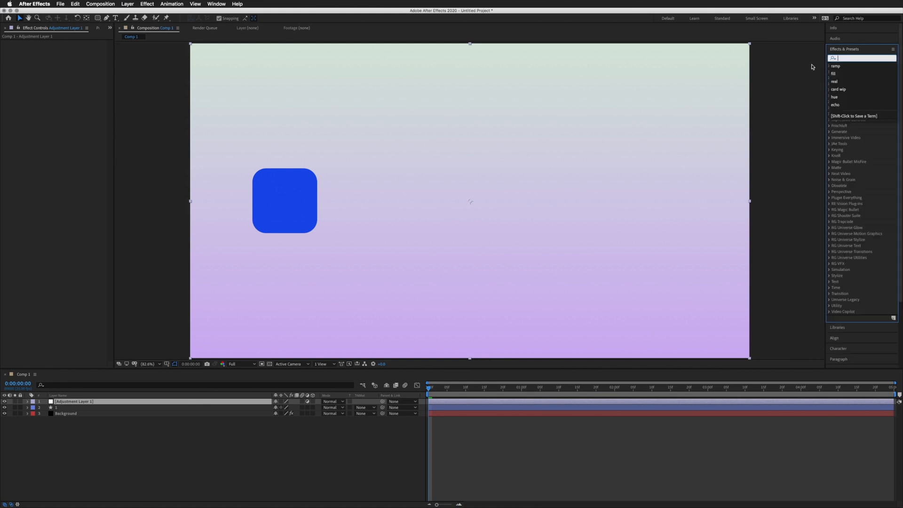
{"action": "type", "text": "slider"}
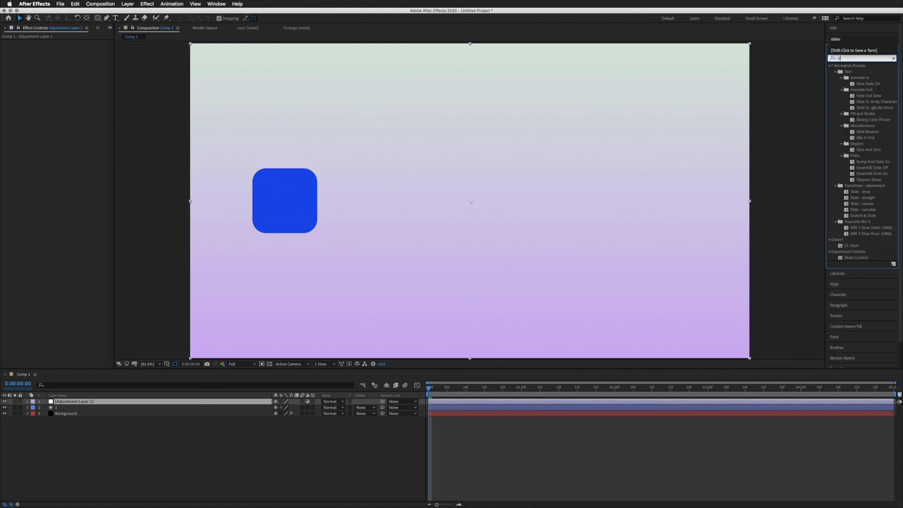
{"action": "type", "text": "lider"}
{"action": "left_click", "coordinate": [74, 402]}
{"action": "type", "text": "CONTROLS"}
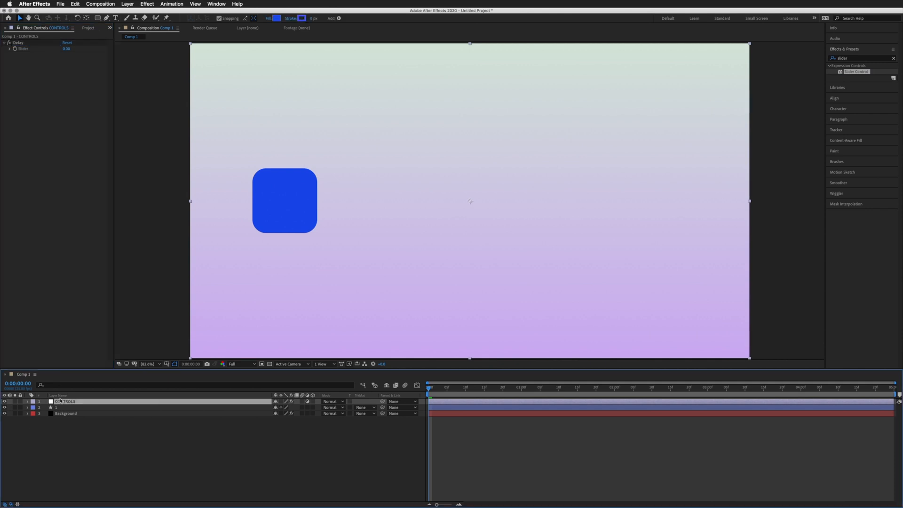
{"action": "left_click", "coordinate": [28, 401]}
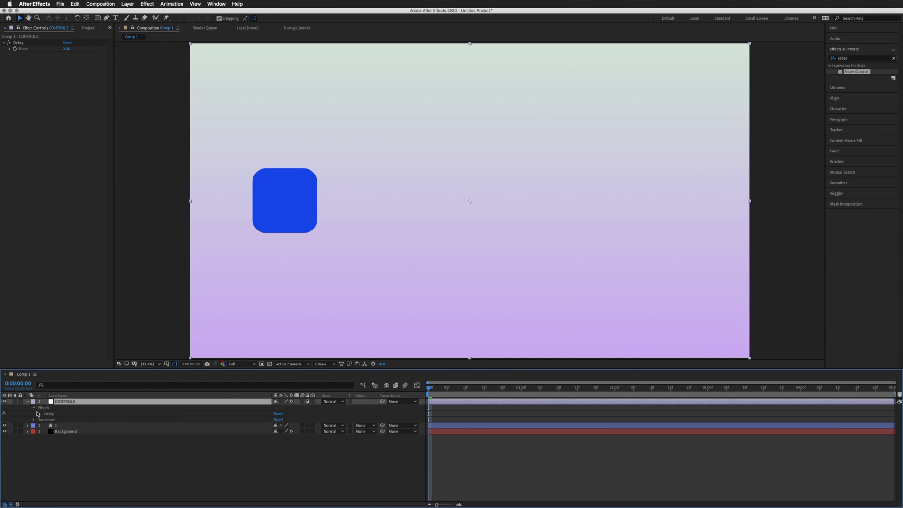
{"action": "left_click", "coordinate": [36, 413]}
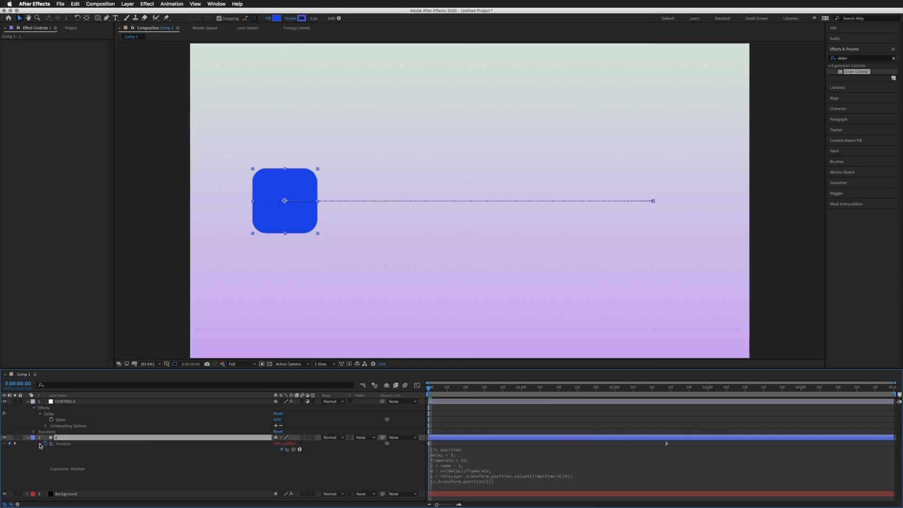
- Replace the fixed delay 5 in layer 1's expression with a link to CONTROLS > Delay > Slider
{"action": "left_click", "coordinate": [518, 463]}
{"action": "type", "text": "thisComp.layer(\"CONTROLS\").effect(\"Delay\")(\"Slider\")"}
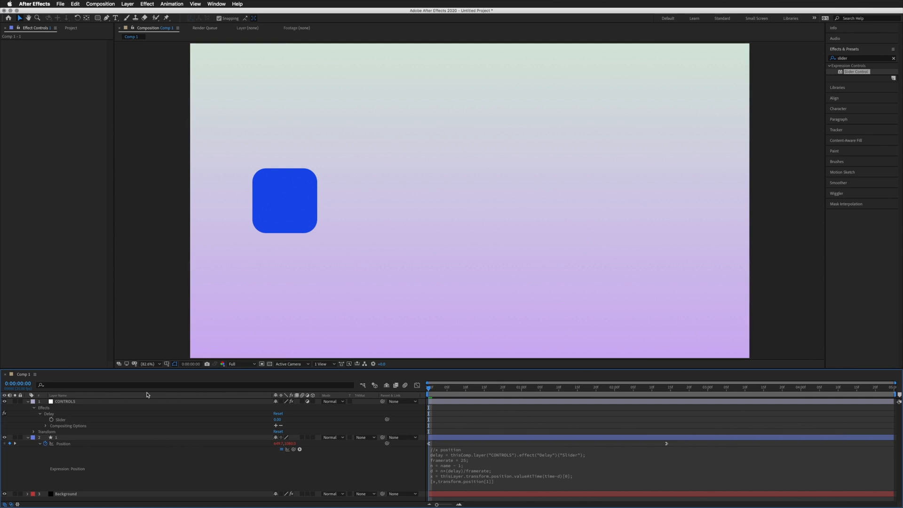
{"action": "left_click", "coordinate": [65, 401]}
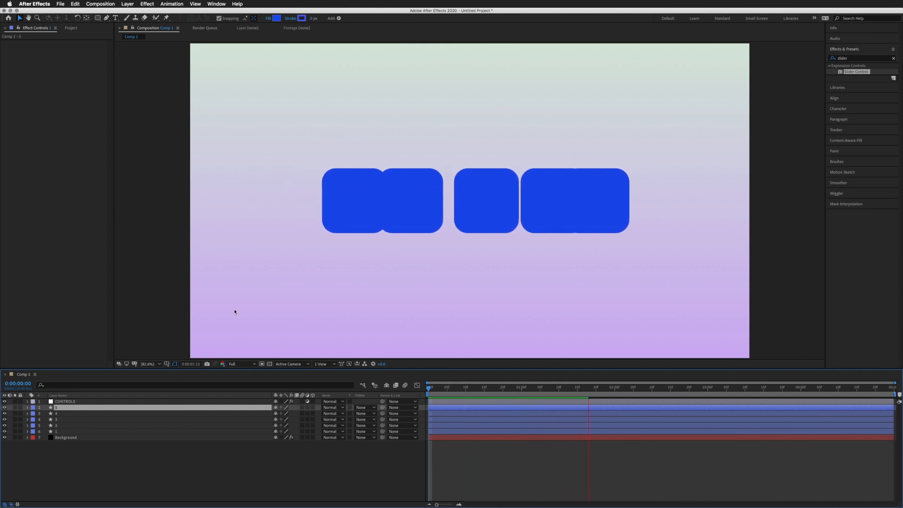
- Make five square layers, set the CONTROLS Delay slider to 10, and preview the stagger
{"action": "left_click", "coordinate": [64, 401]}
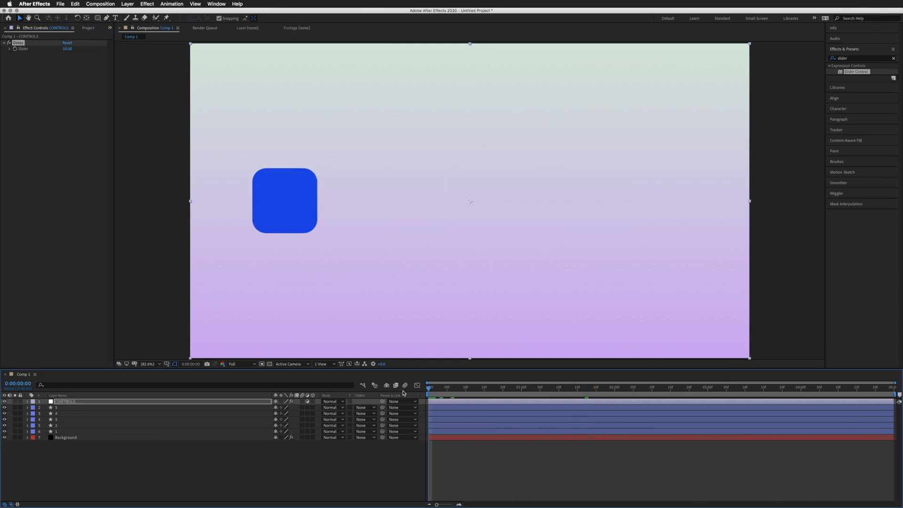
{"action": "left_click", "coordinate": [500, 387]}
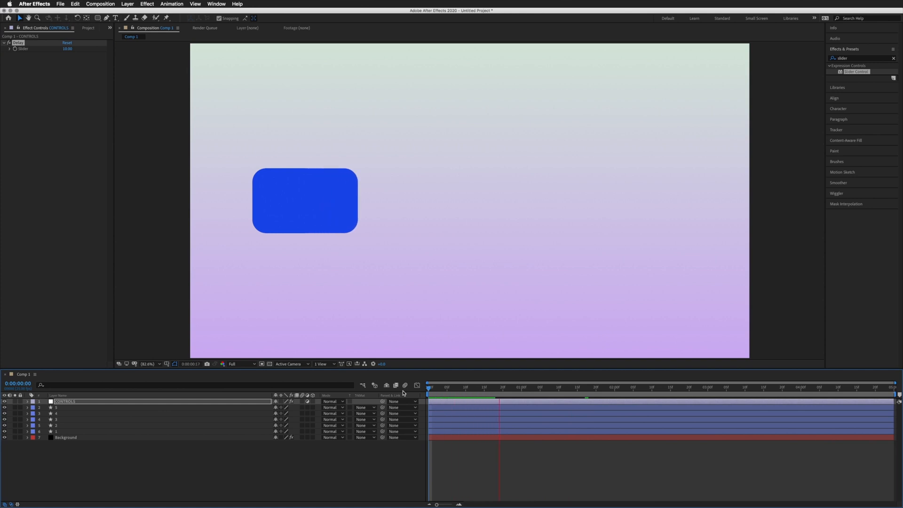
{"action": "left_click", "coordinate": [535, 387]}
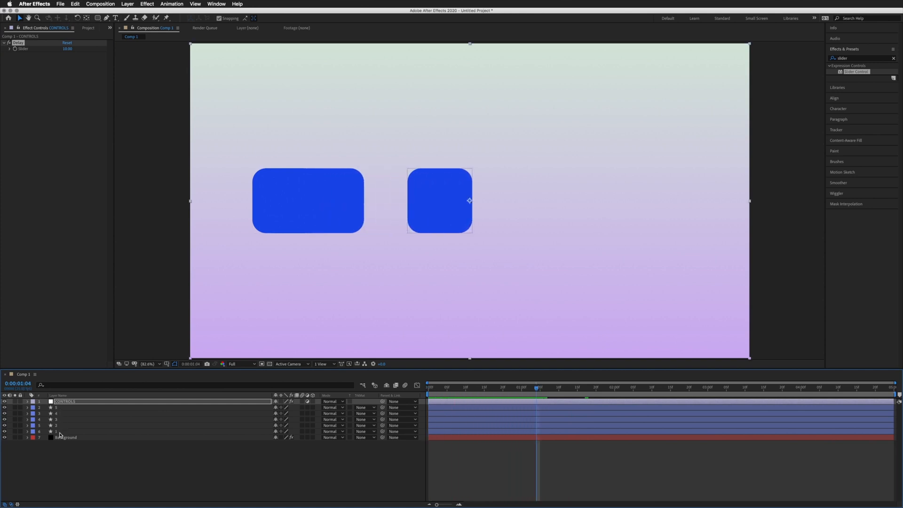
{"action": "left_click", "coordinate": [64, 425]}
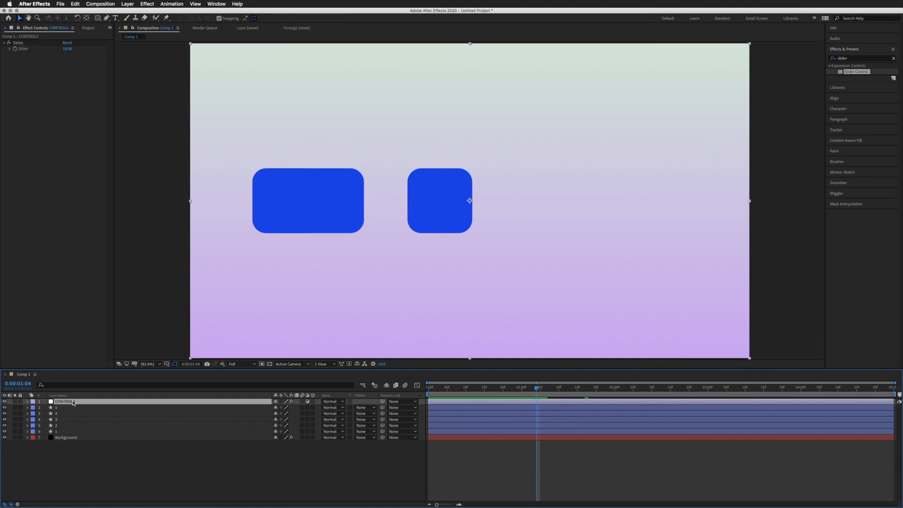
{"action": "left_click", "coordinate": [428, 387]}
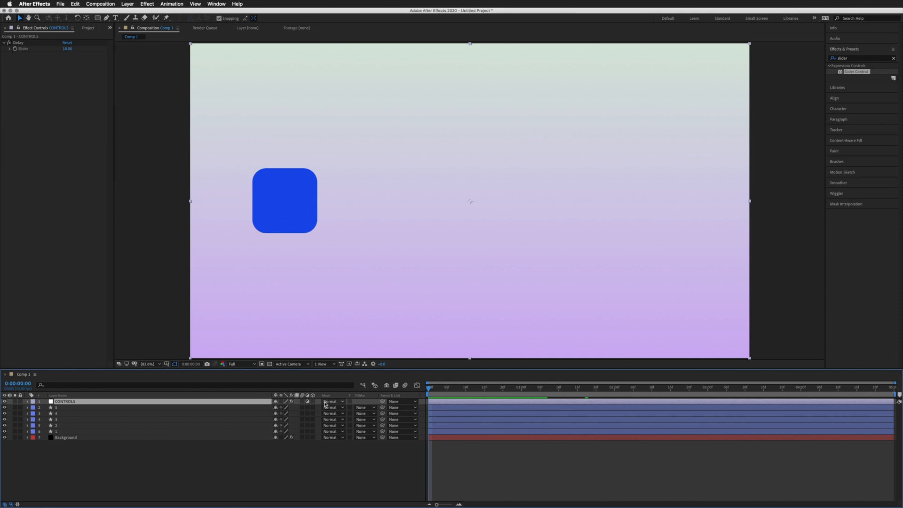
{"action": "left_click", "coordinate": [27, 401]}
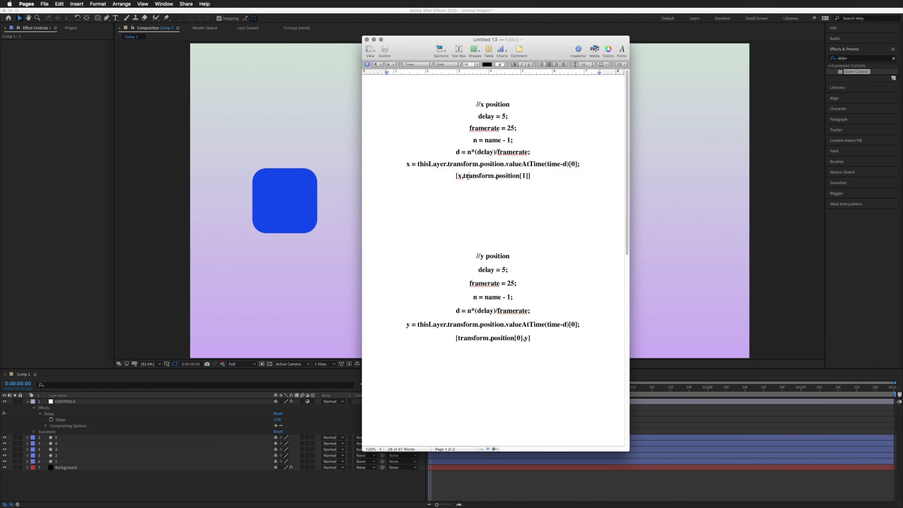
- Scroll the Pages notes past the x/y position expressions to the //rotation section
{"action": "scroll", "scroll_direction": "down", "scroll_amount": 3}
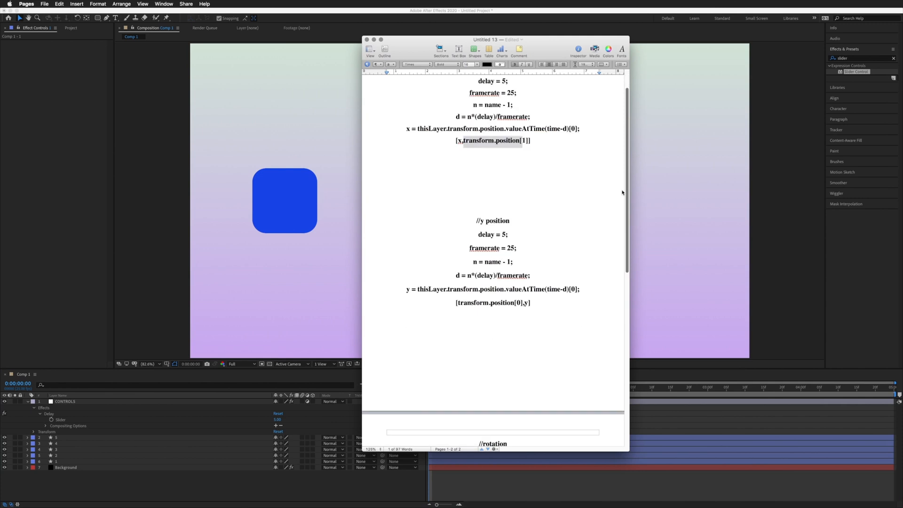
{"action": "scroll", "scroll_direction": "down", "scroll_amount": 3}
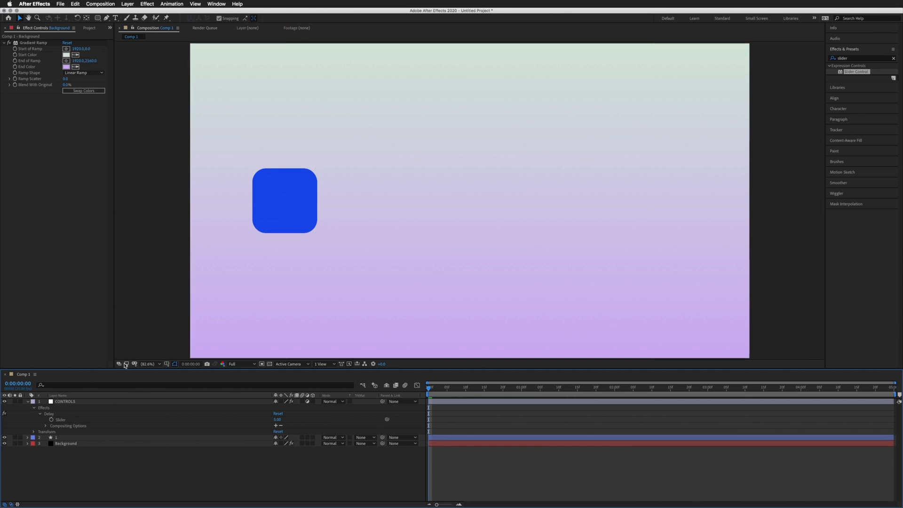
- Delete the duplicate shape layers and clear the expression from layer 1's Position
{"action": "left_click", "coordinate": [284, 200]}
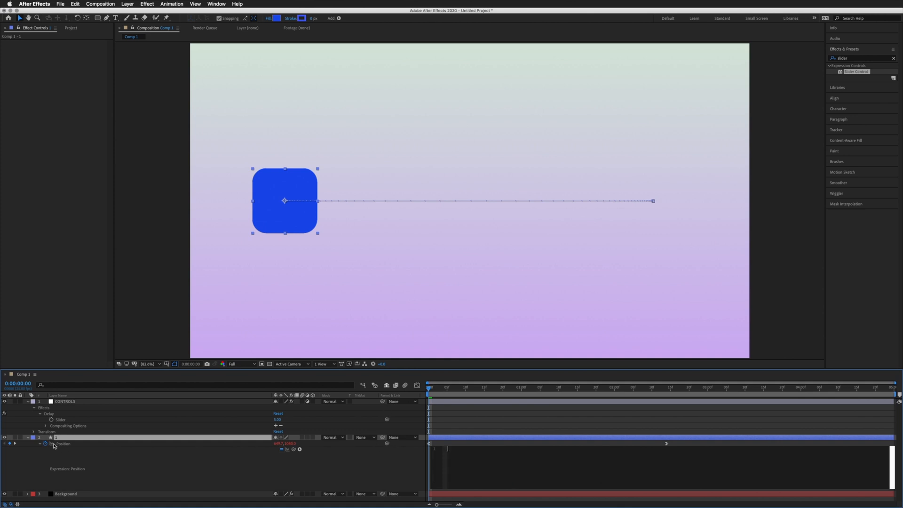
{"action": "left_click", "coordinate": [46, 443]}
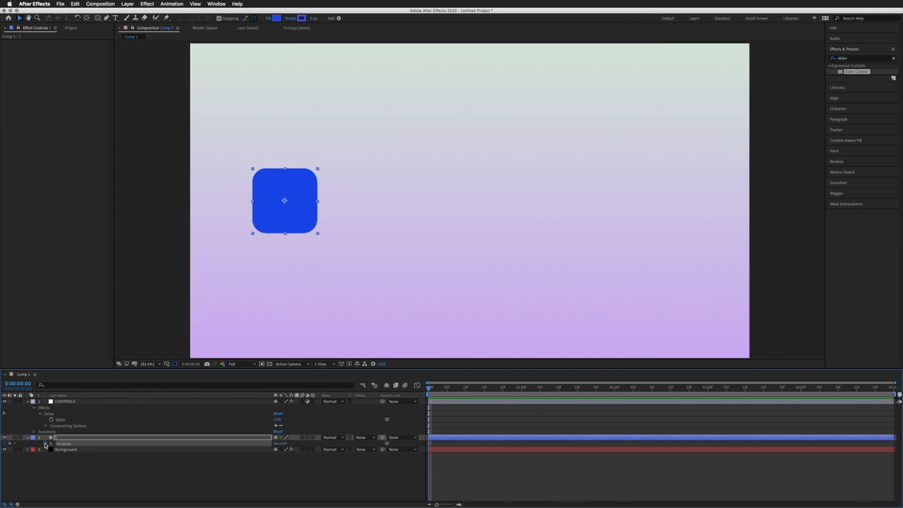
- Keyframe layer 1's Rotation so the square tilts early and is upright near two seconds
{"action": "left_click", "coordinate": [603, 387]}
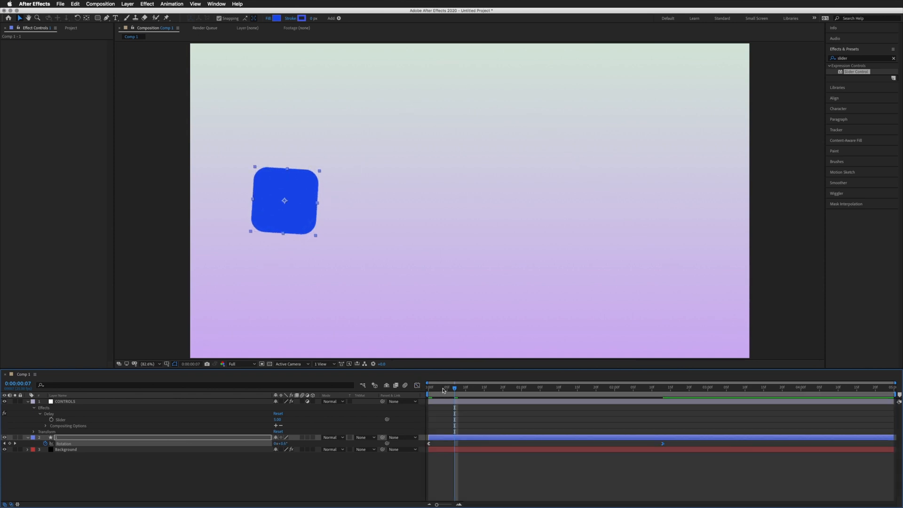
{"action": "left_click", "coordinate": [427, 387]}
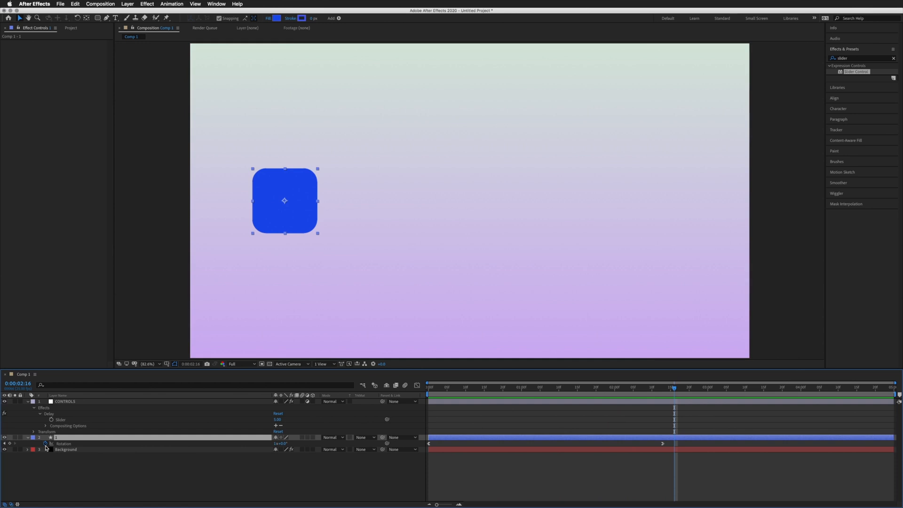
- Add the delayed rotation expression linked to the CONTROLS Delay slider, then collapse both layers
{"action": "left_click", "coordinate": [45, 444]}
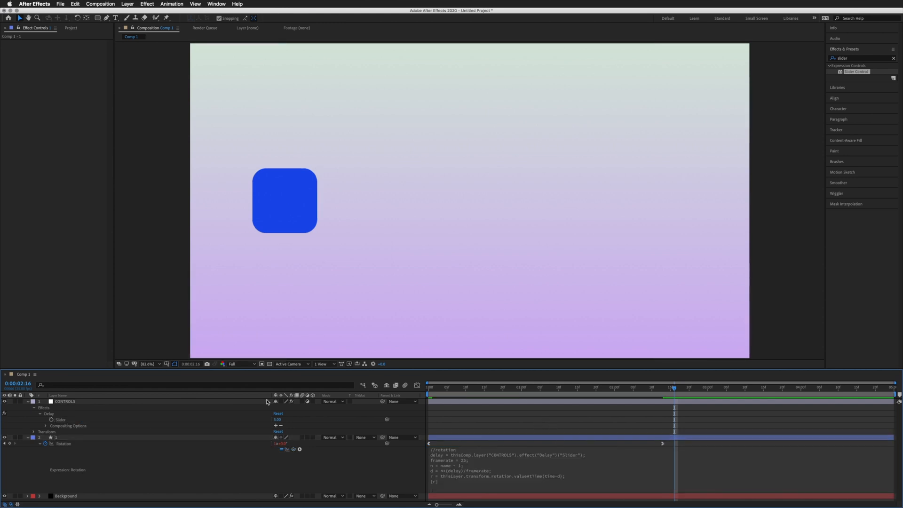
{"action": "left_click", "coordinate": [33, 401]}
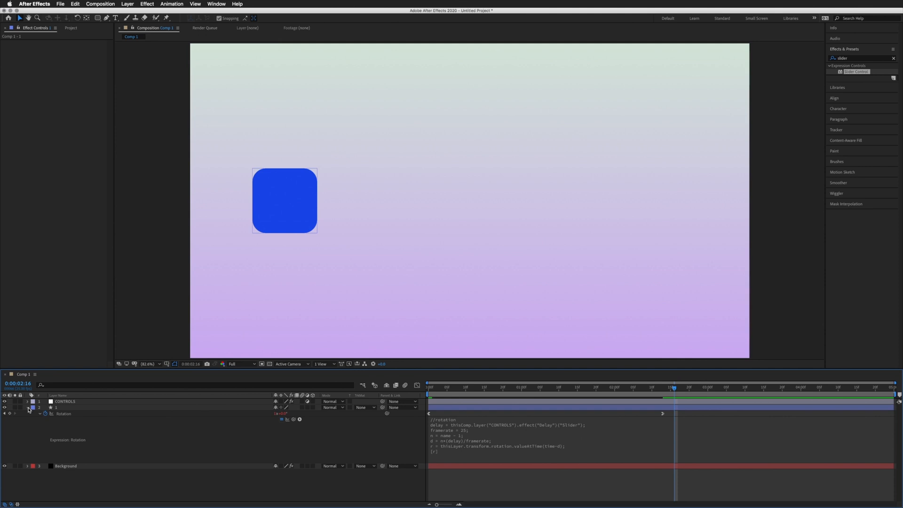
{"action": "left_click", "coordinate": [69, 408]}
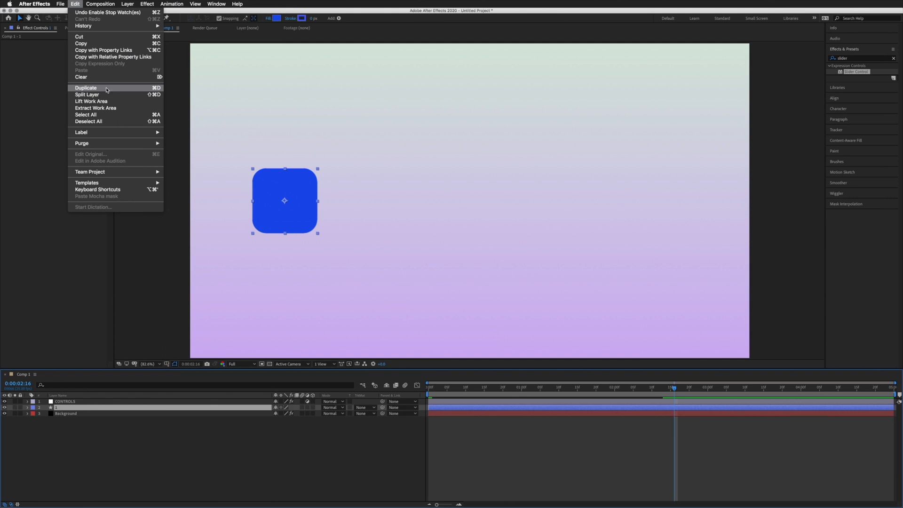
- Duplicate the square layer into five copies and drag each copy rightward into a row
{"action": "left_click", "coordinate": [86, 87]}
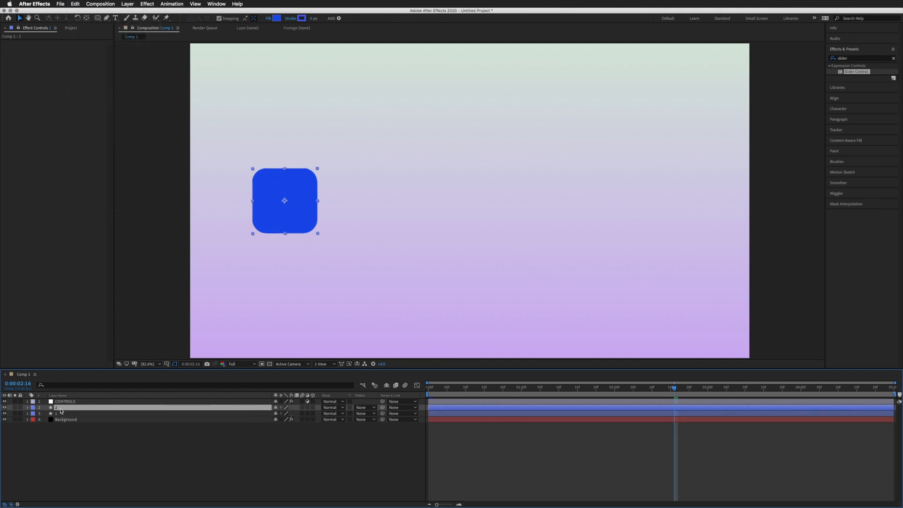
{"action": "left_click_drag", "start_coordinate": [285, 200], "coordinate": [303, 200]}
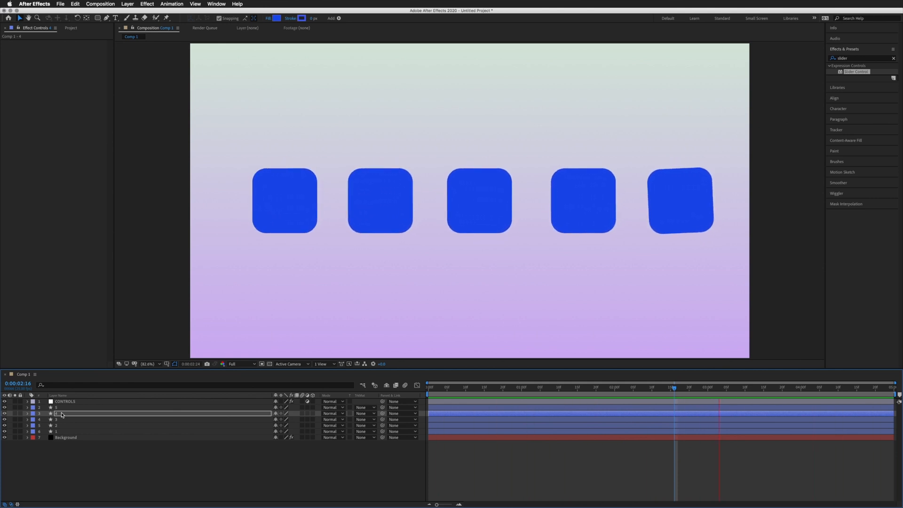
{"action": "left_click", "coordinate": [65, 401]}
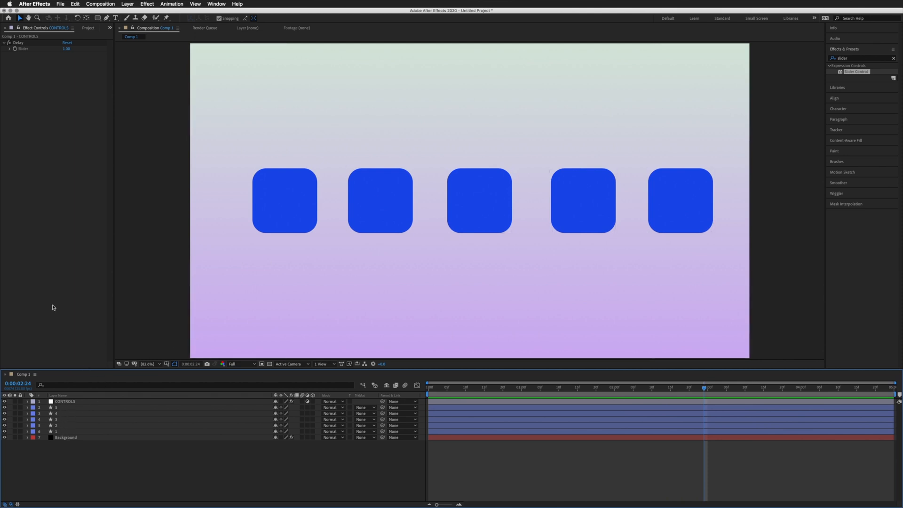
{"action": "mouse_move", "coordinate": [41, 437]}
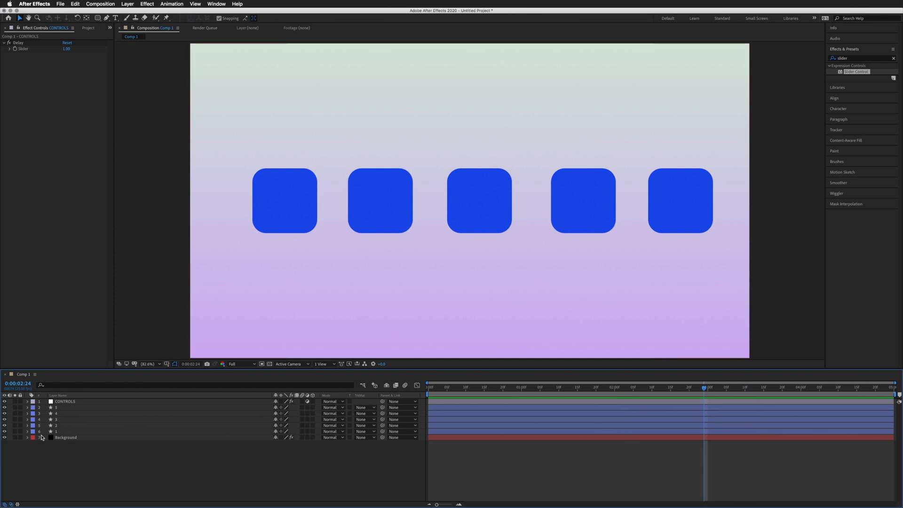
{"action": "mouse_move", "coordinate": [162, 258]}
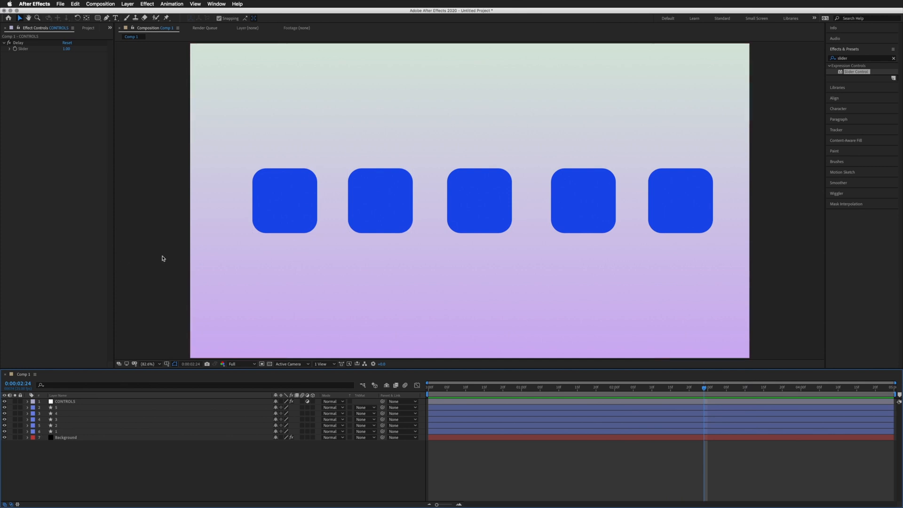
{"action": "mouse_move", "coordinate": [381, 189]}
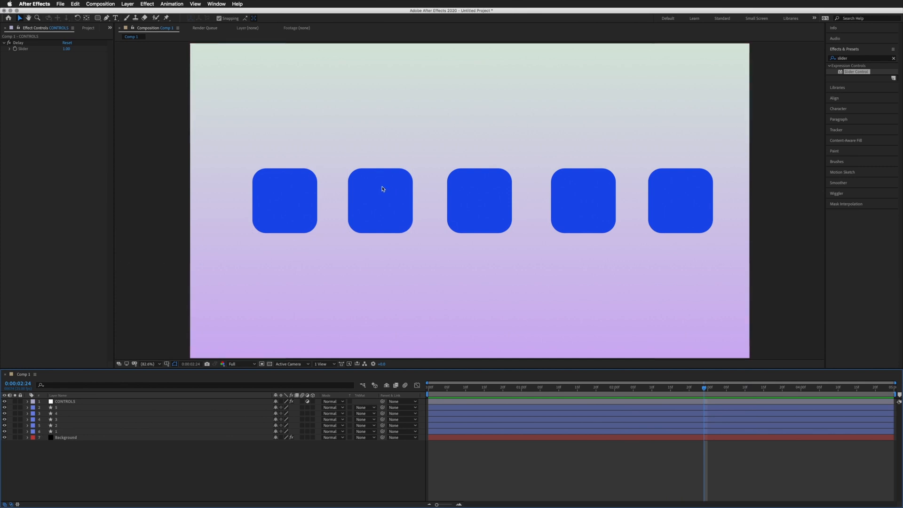